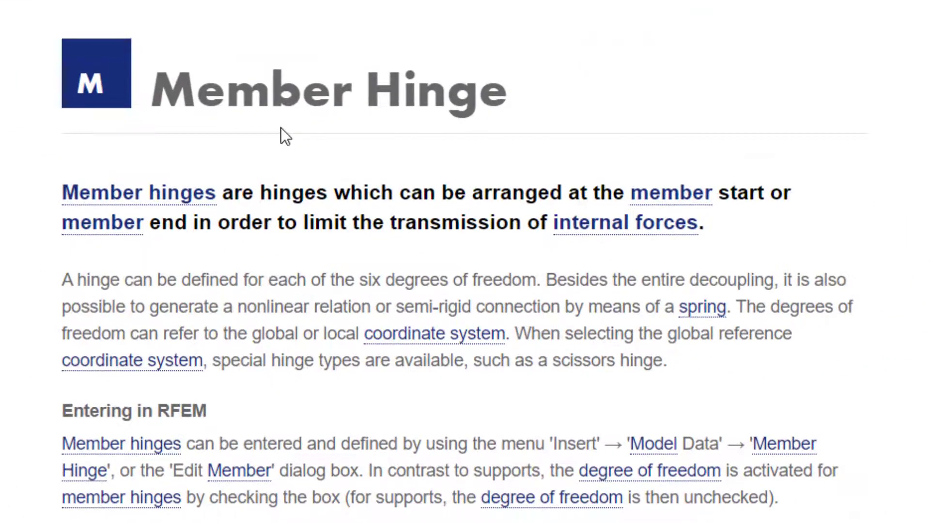
mouse_move(605, 217)
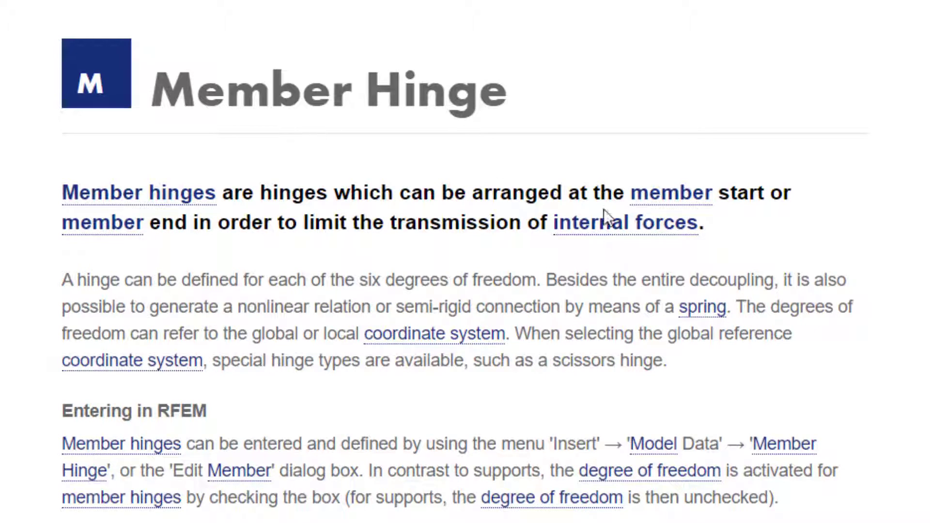
mouse_move(215, 208)
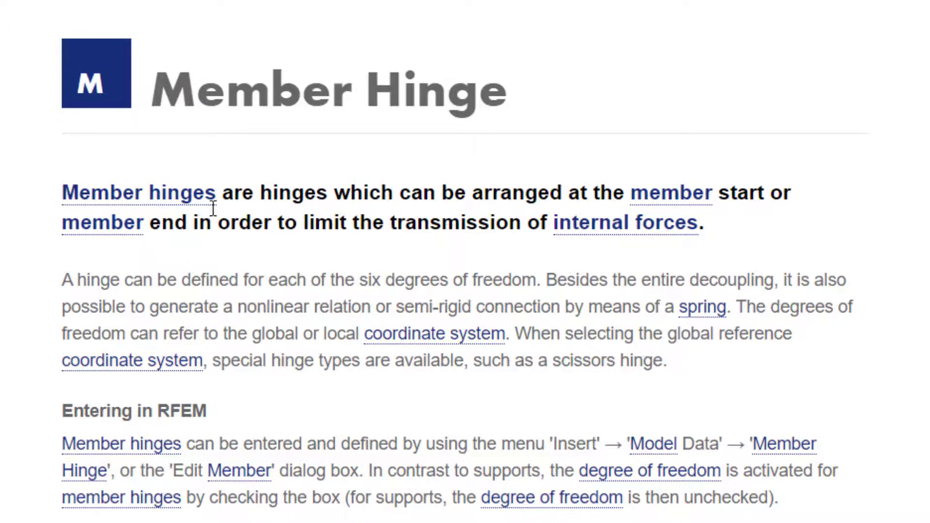
mouse_move(258, 221)
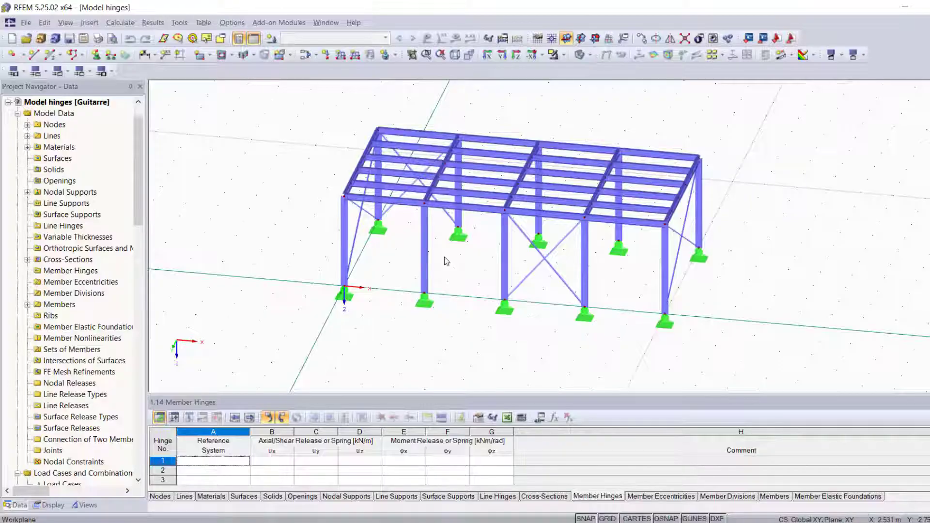
mouse_move(485, 235)
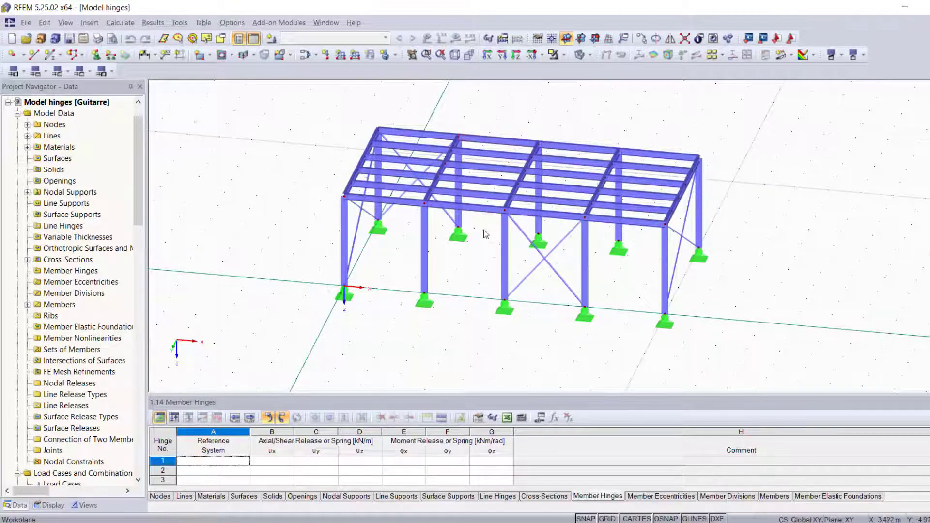
mouse_move(528, 196)
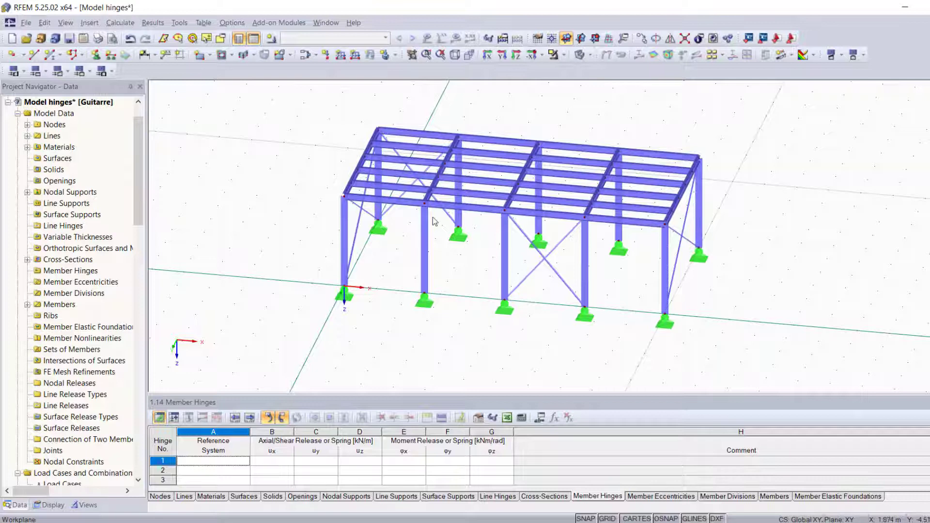
mouse_move(446, 213)
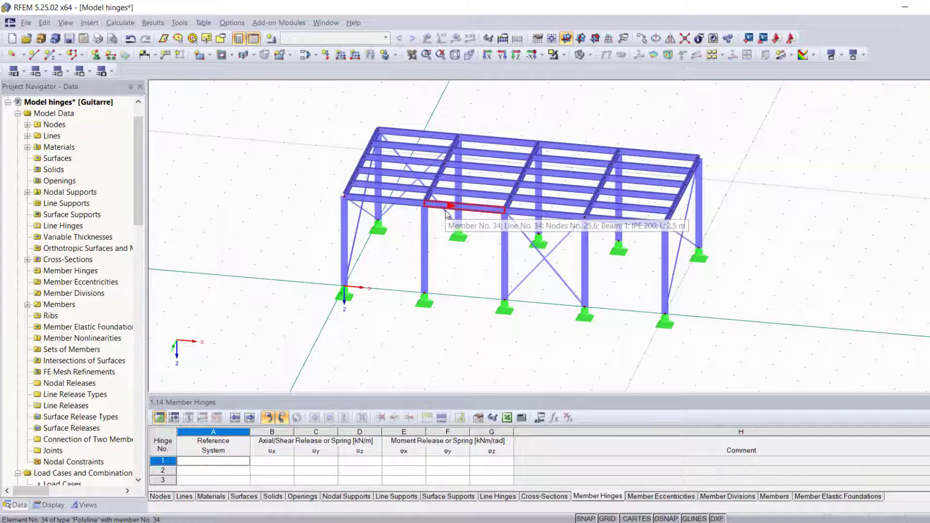
mouse_move(477, 212)
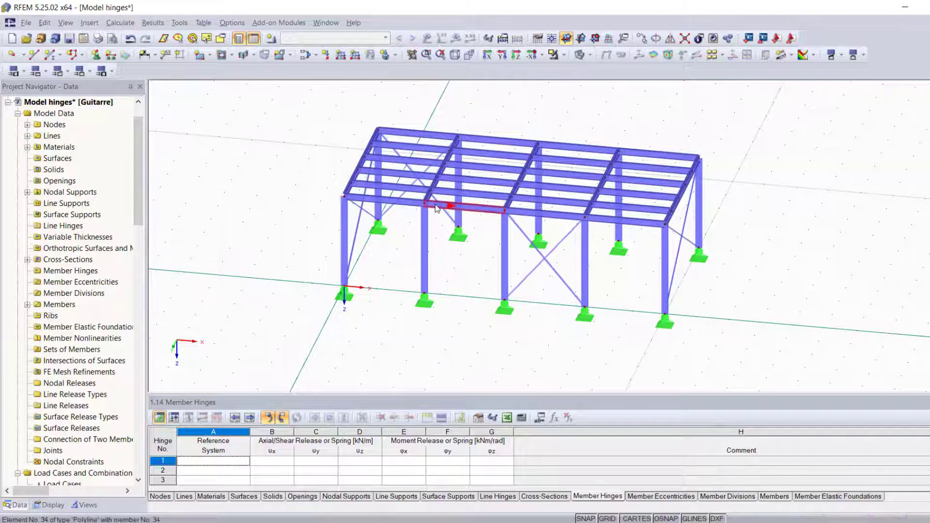
mouse_move(434, 208)
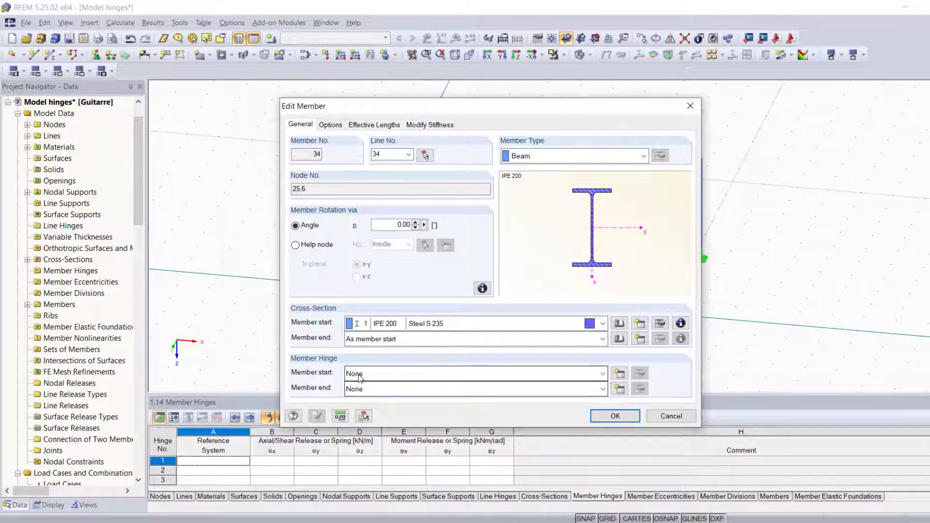
From the Edit Member dialog for beam 34, start a new hinge at the member start.
left_click(471, 373)
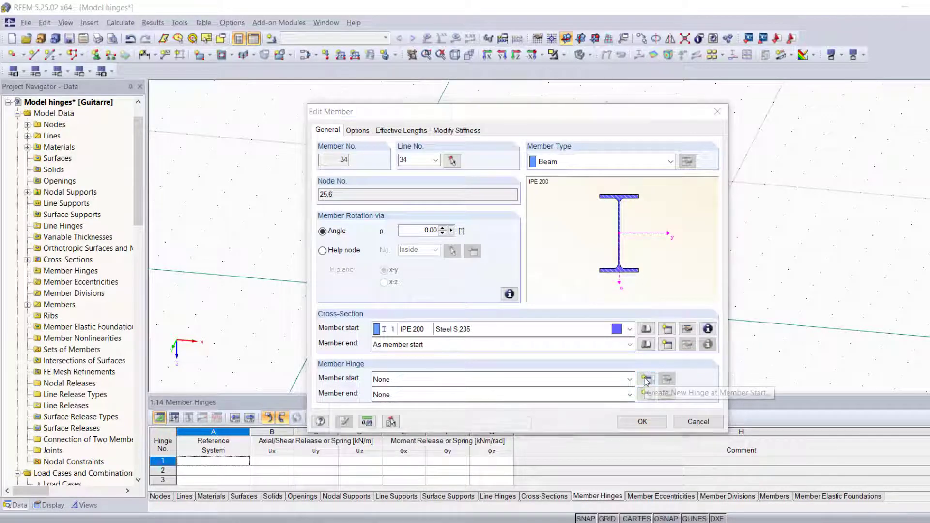
left_click(644, 379)
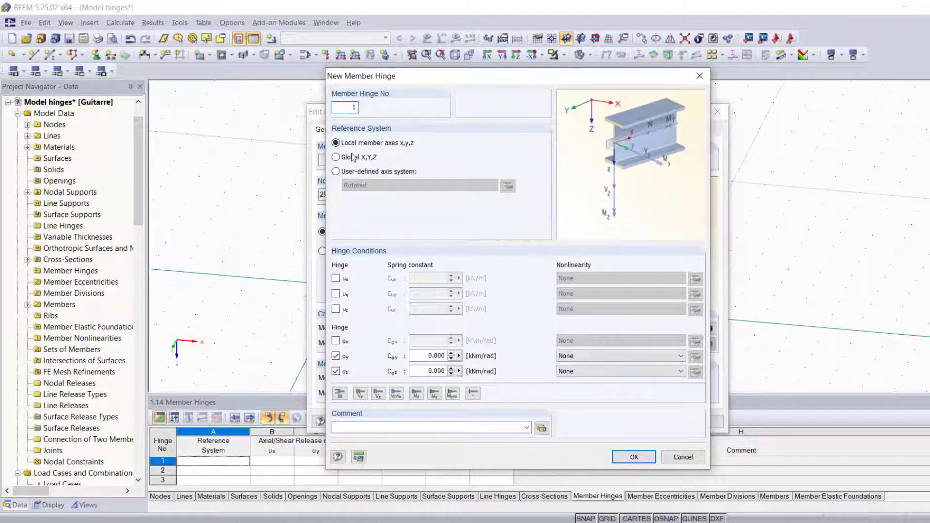
Define hinge 1 in global X,Y,Z axes with φY and φZ released, and confirm it.
left_click(336, 157)
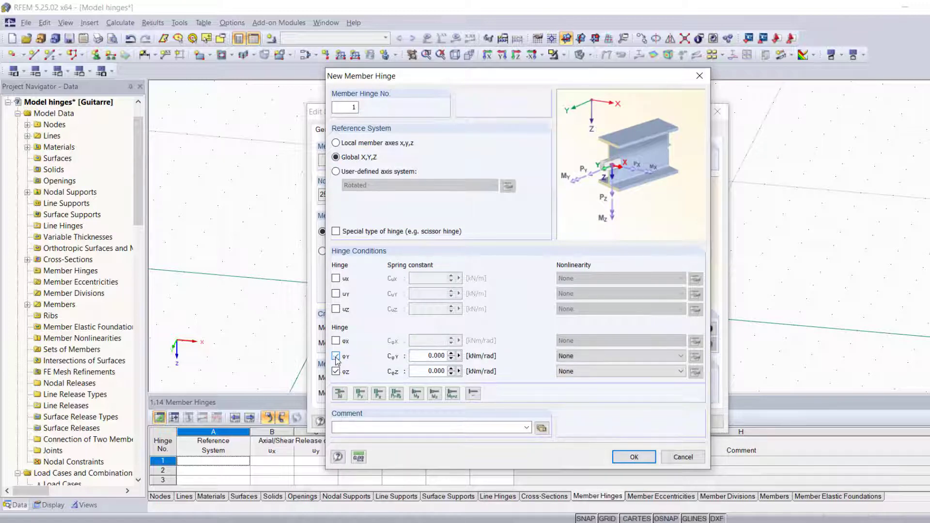
left_click(336, 371)
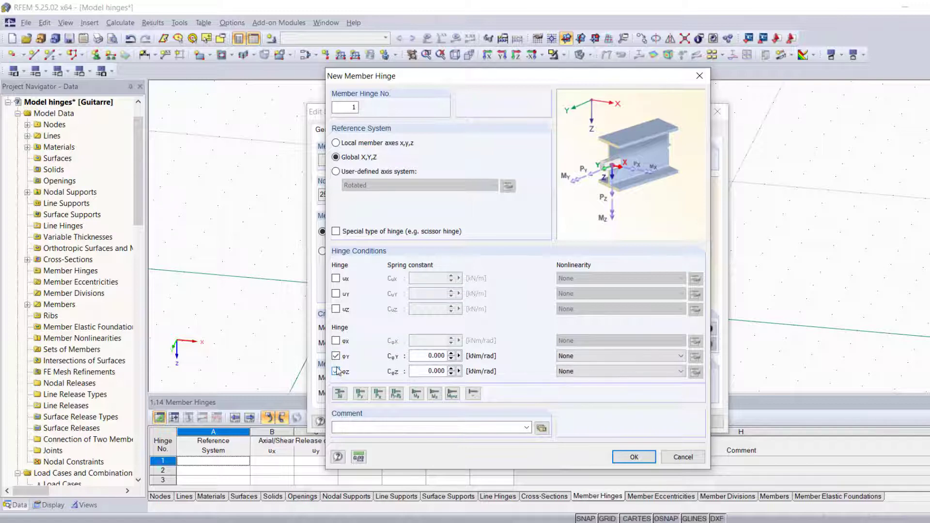
left_click(335, 371)
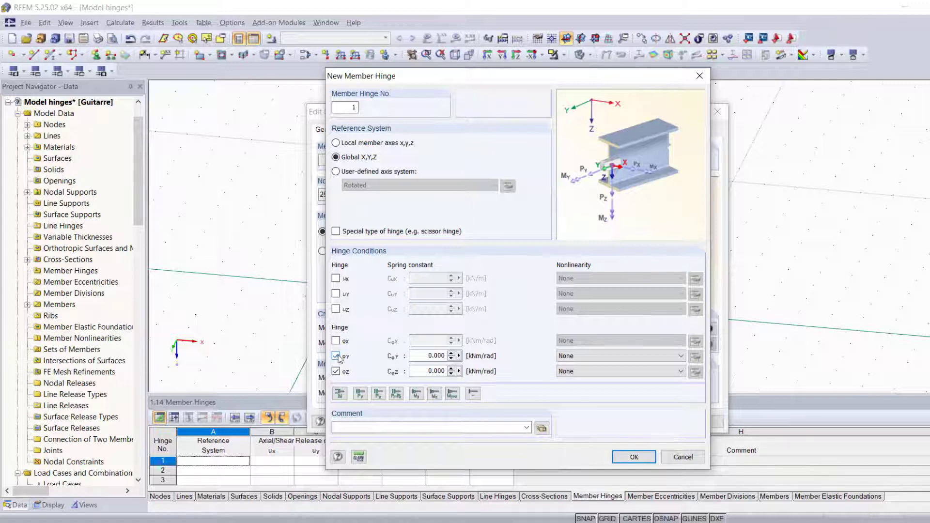
left_click(335, 356)
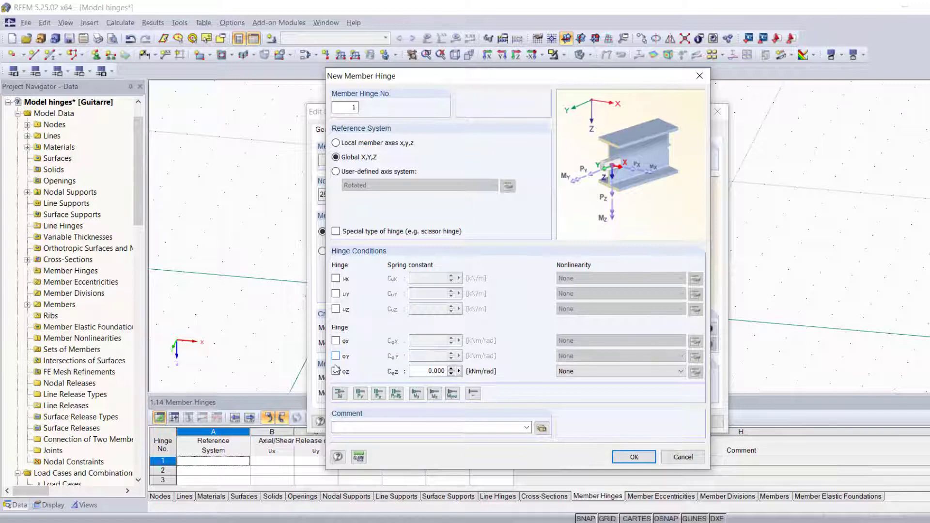
left_click(336, 371)
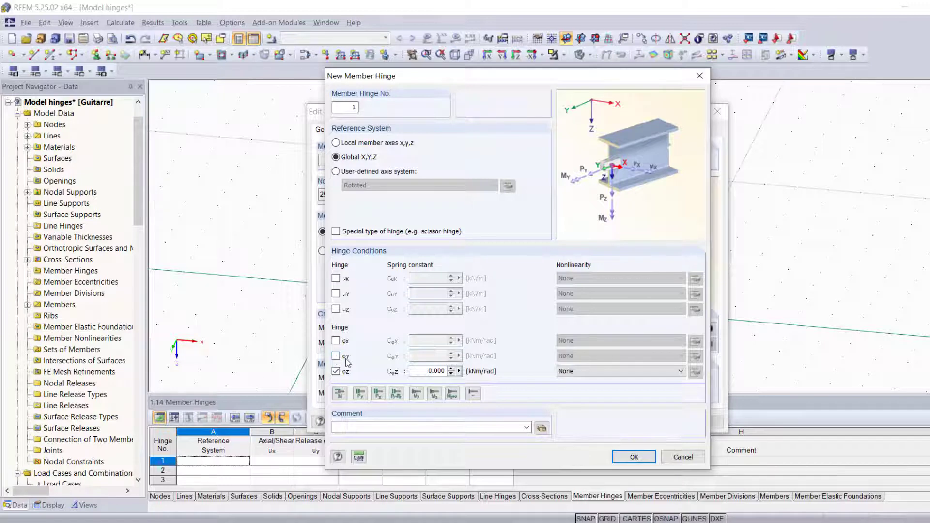
left_click(335, 355)
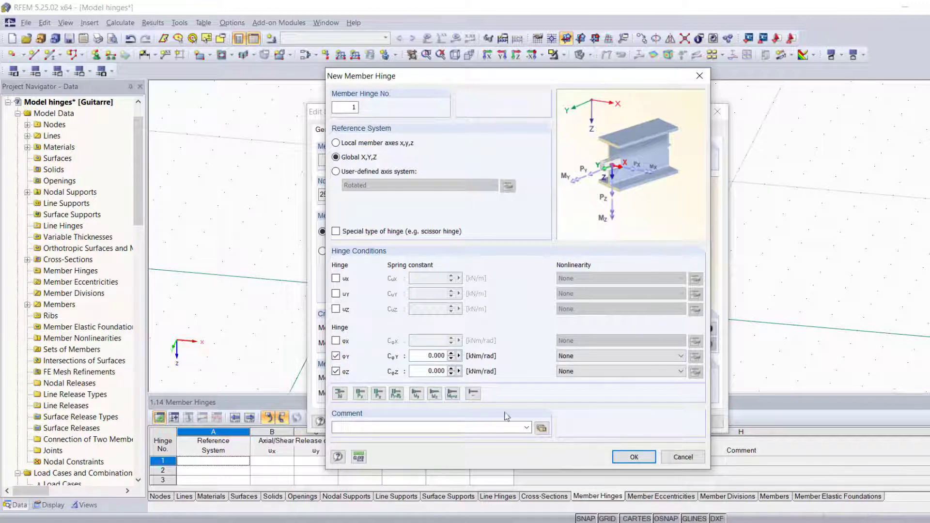
left_click(634, 457)
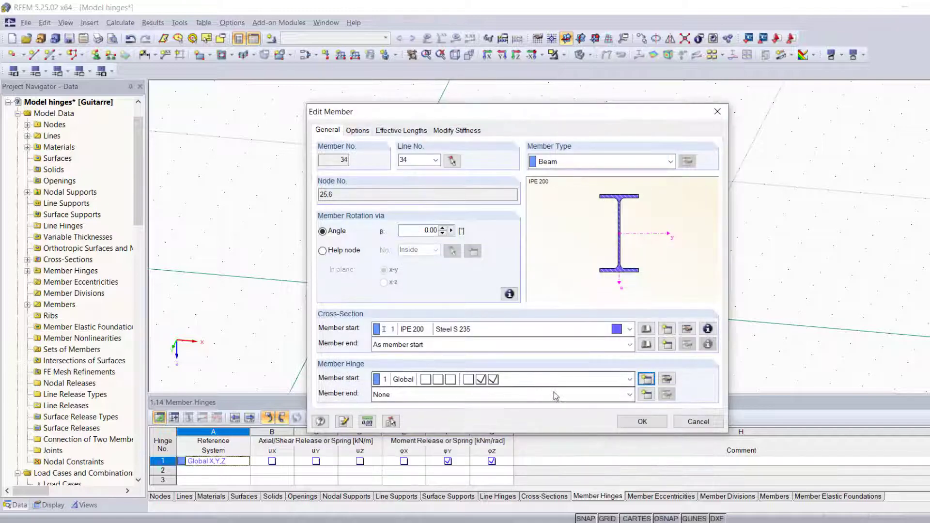
Set member 34's start and end hinges both to 1 Global and apply.
left_click(628, 380)
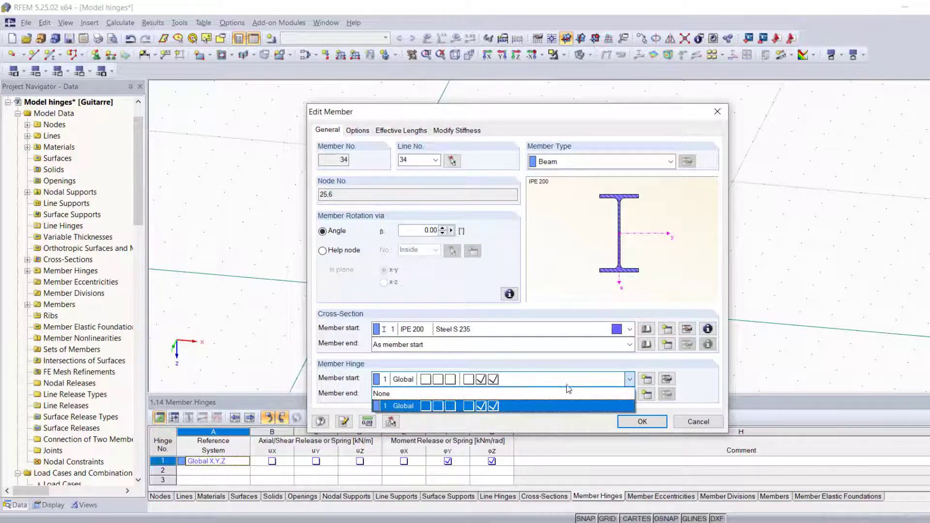
left_click(417, 406)
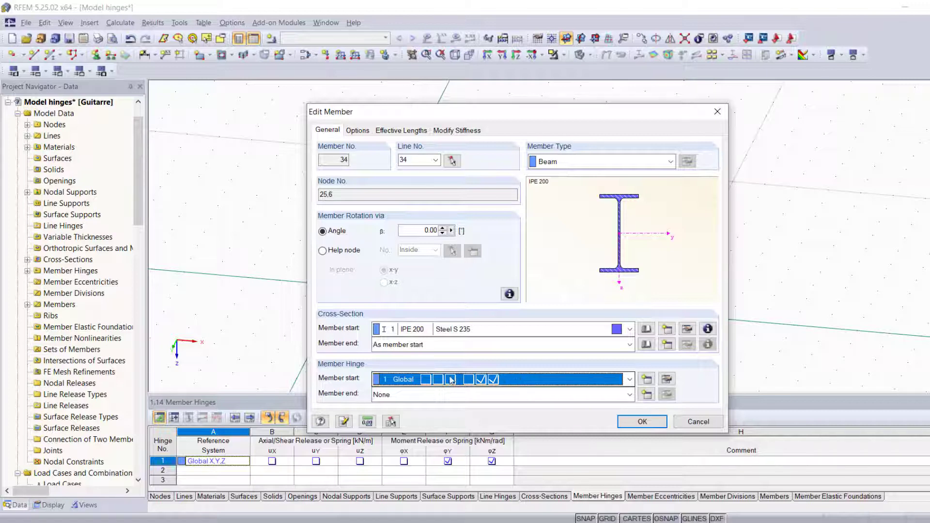
left_click(627, 394)
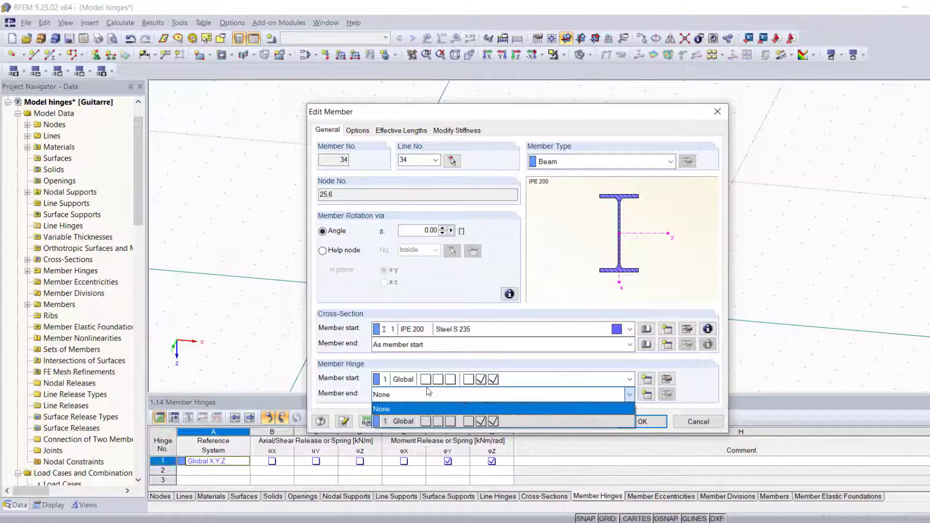
mouse_move(520, 421)
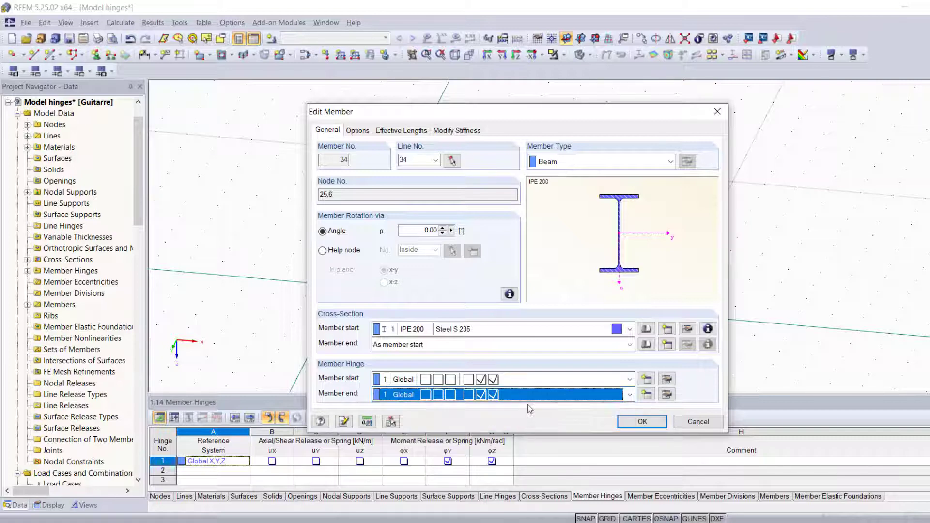
left_click(642, 422)
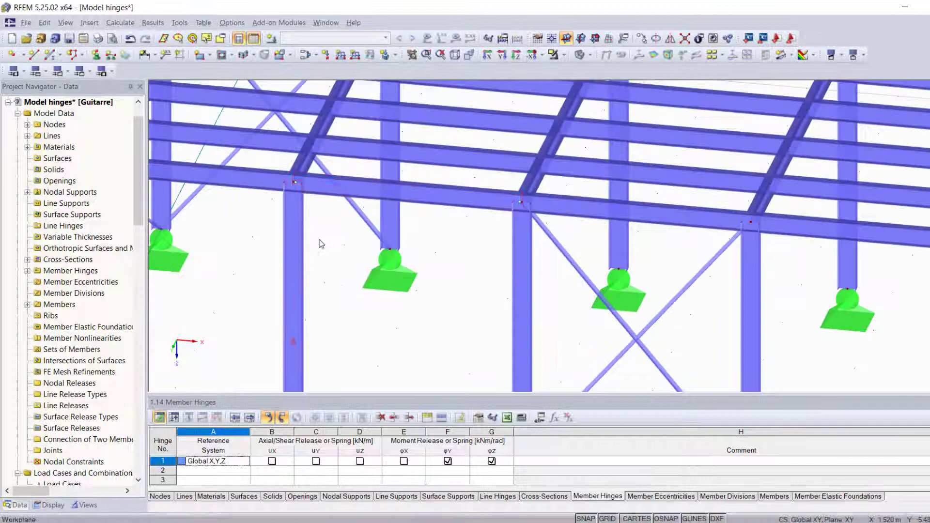
Apply hinge 1 Global to both ends of beams 36 and 38–41.
left_click_drag(320, 243, 481, 227)
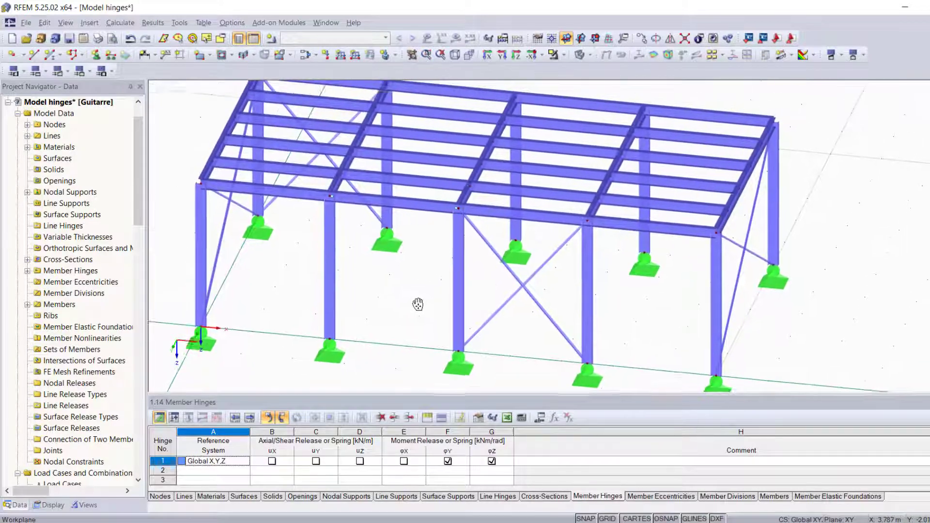
left_click_drag(417, 304, 462, 290)
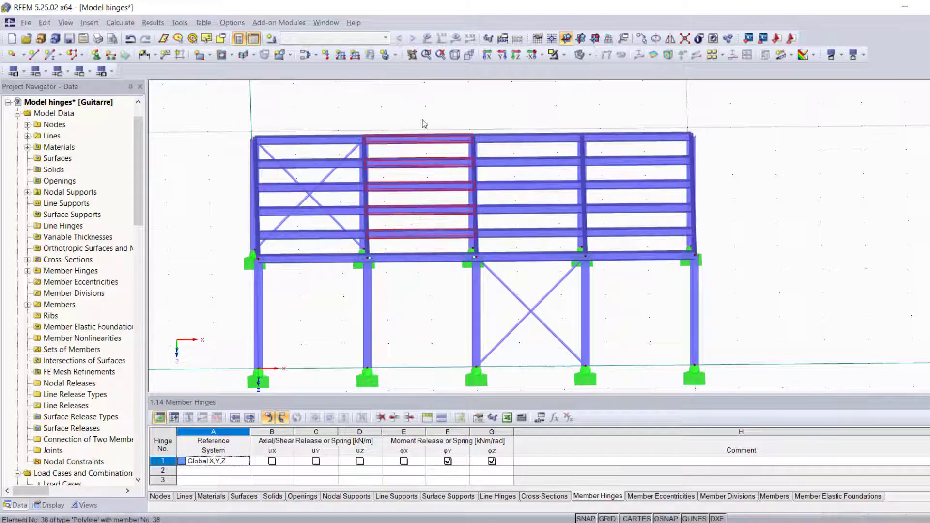
mouse_move(425, 142)
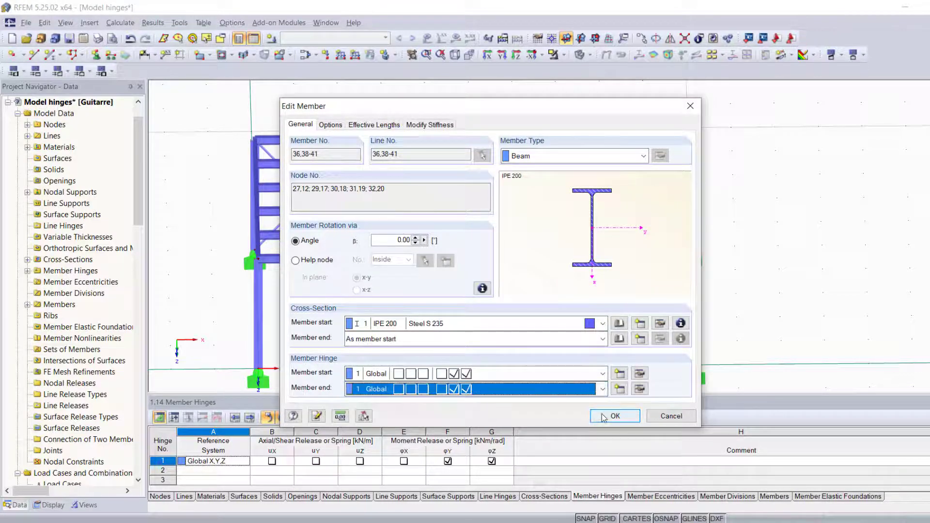
left_click(614, 416)
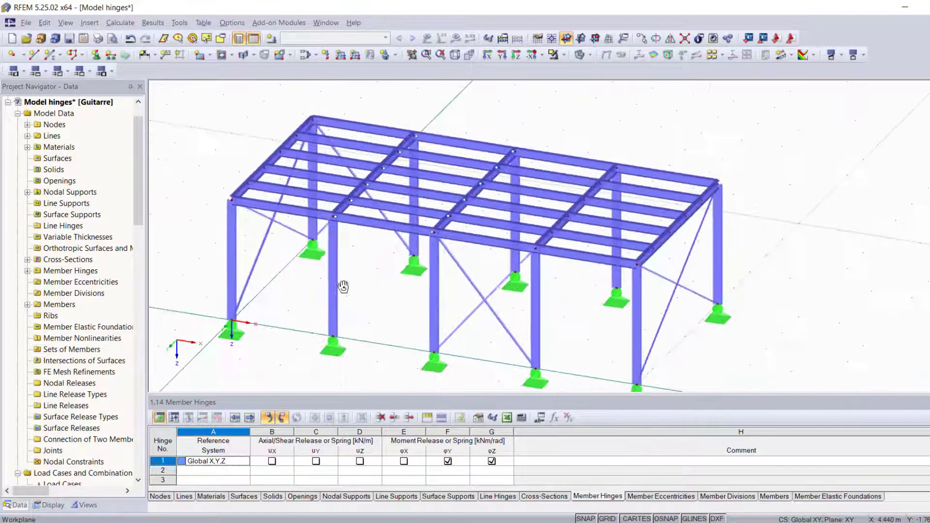
left_click_drag(343, 286, 442, 115)
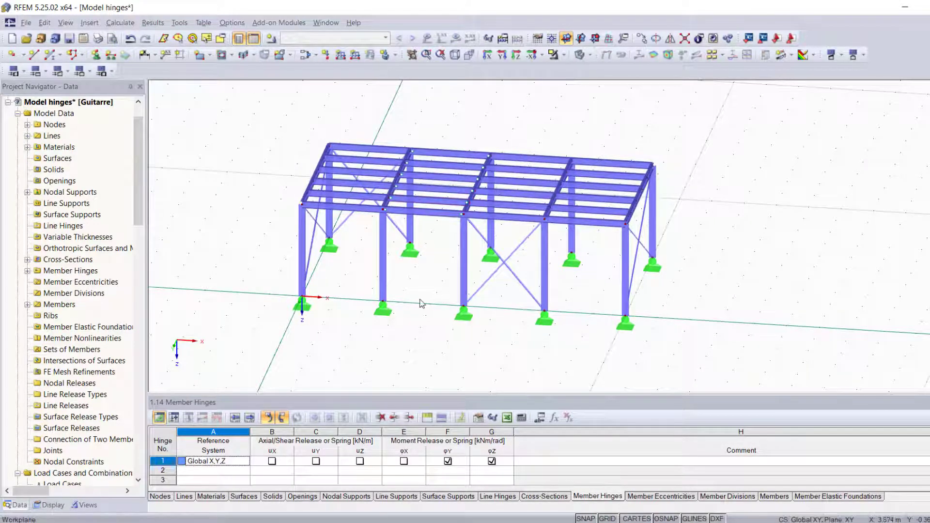
left_click_drag(421, 304, 635, 281)
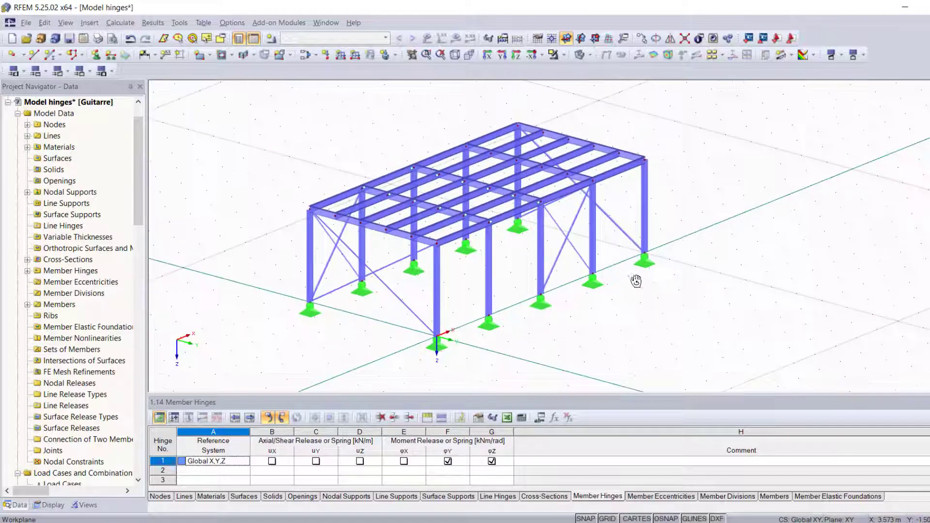
left_click_drag(634, 280, 406, 282)
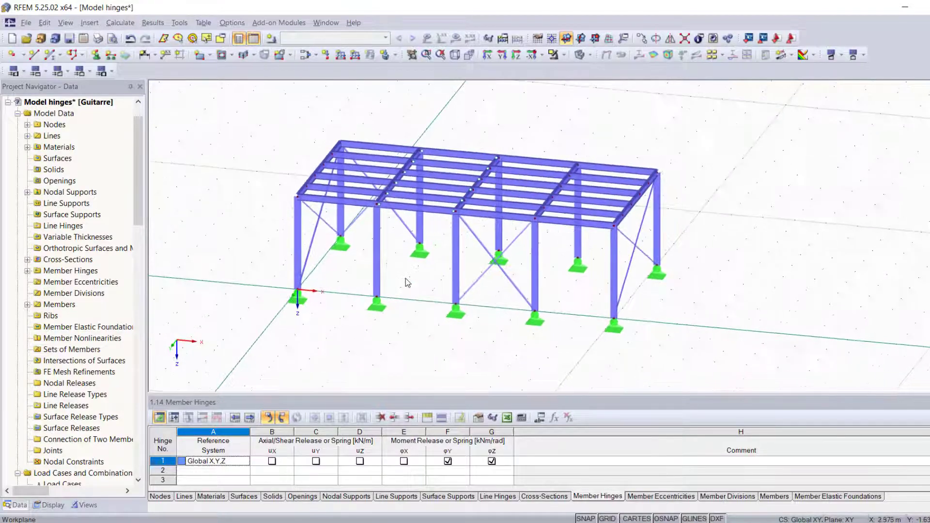
left_click_drag(408, 282, 443, 285)
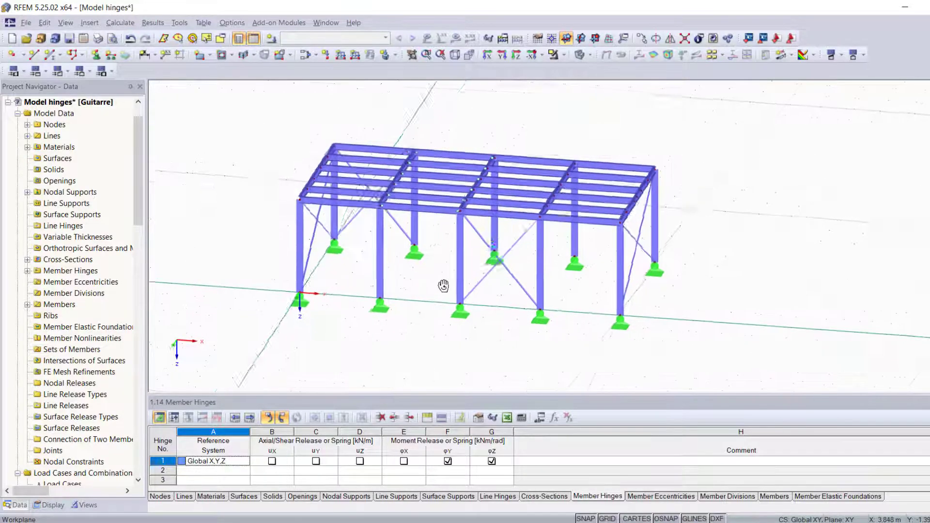
left_click(90, 22)
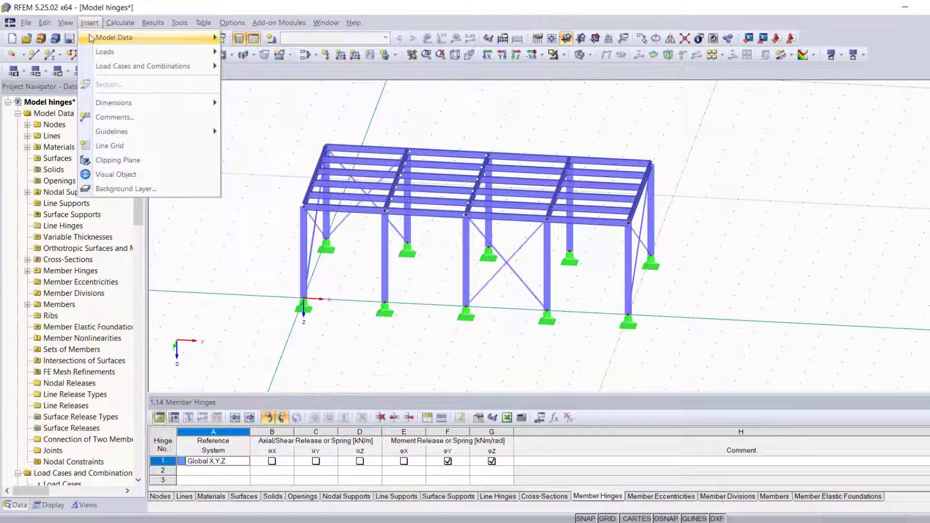
mouse_move(117, 38)
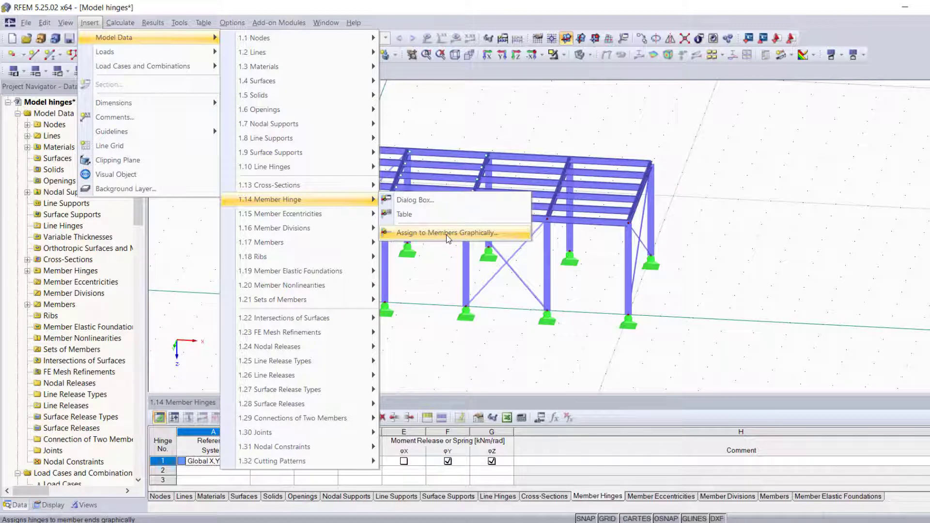
Launch Insert > Model Data > 1.14 Member Hinge > Assign to Members Graphically.
left_click(446, 233)
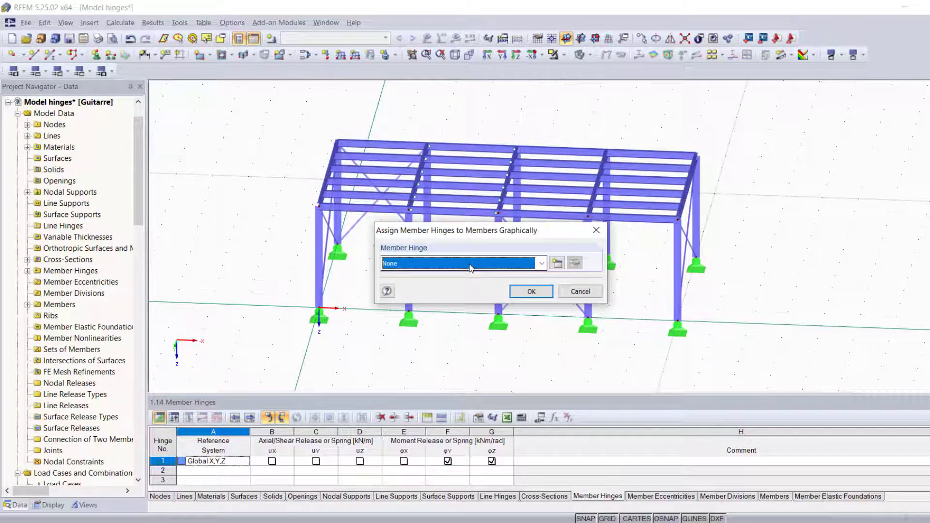
Select hinge 1 Global in Assign Member Hinges and confirm to begin picking ends.
left_click(542, 263)
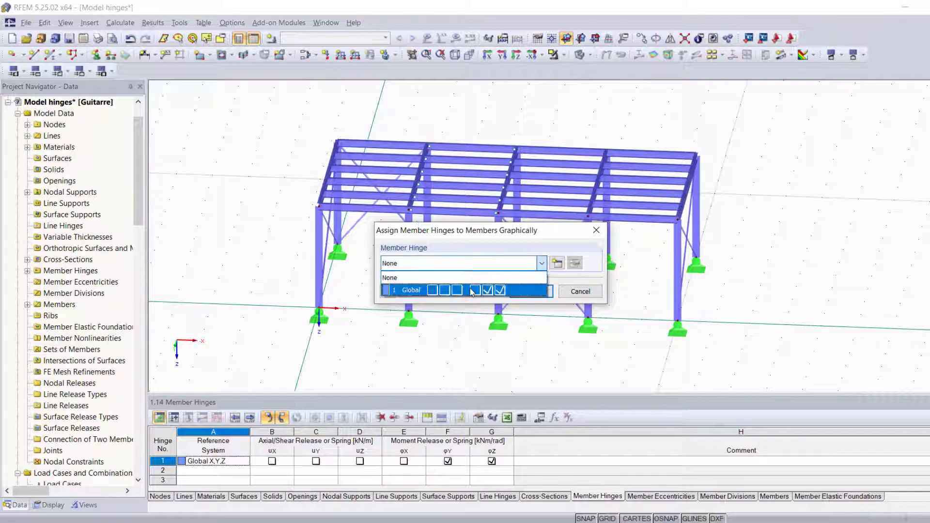
left_click(465, 290)
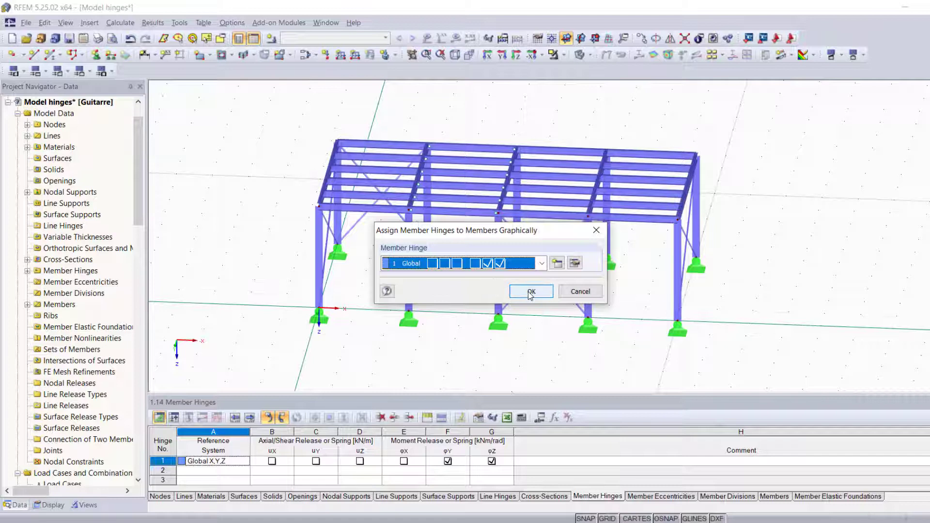
left_click(531, 291)
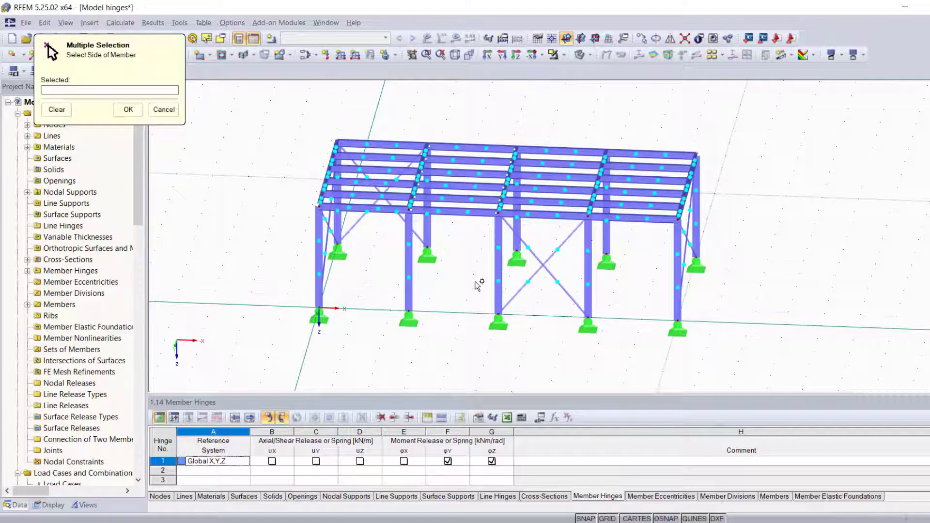
mouse_move(464, 148)
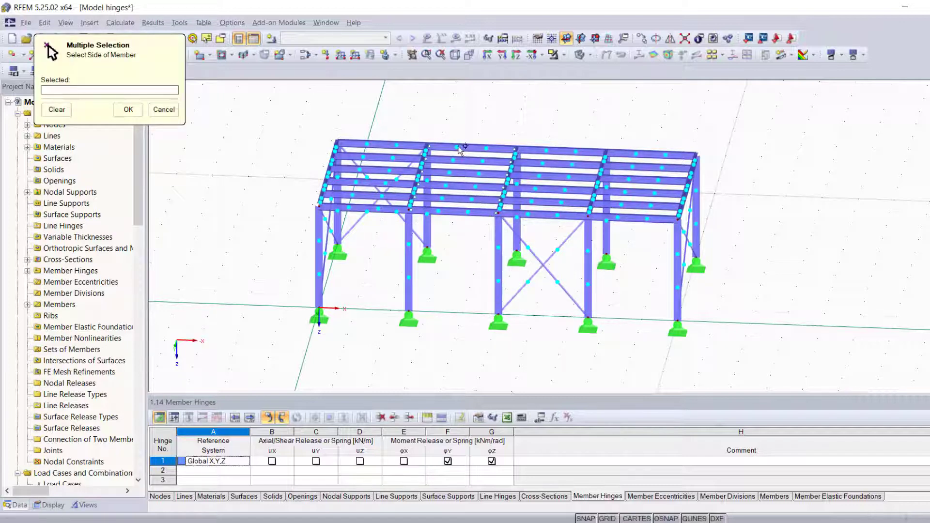
mouse_move(569, 156)
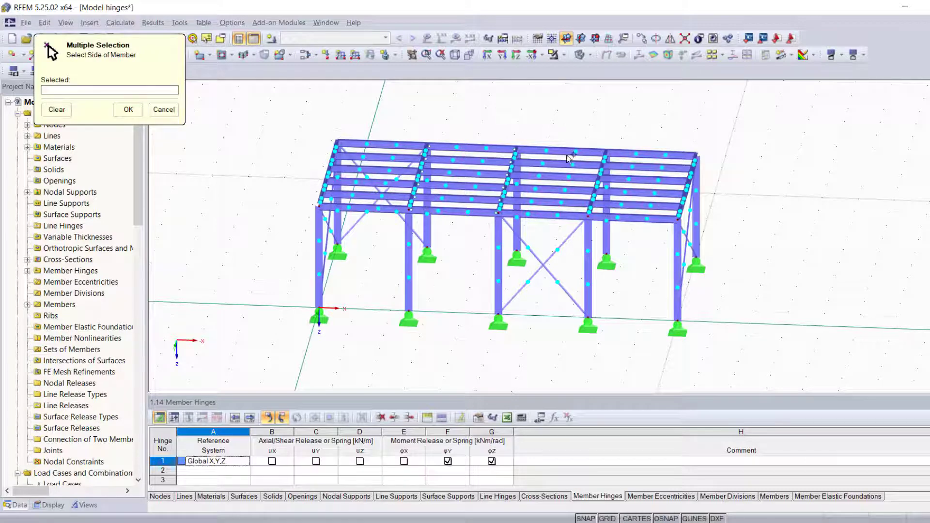
mouse_move(546, 260)
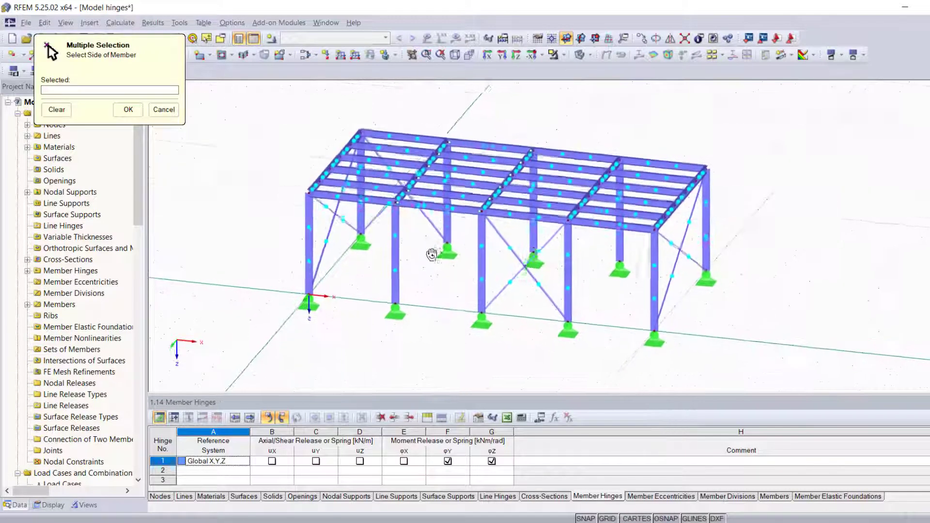
left_click_drag(433, 254, 651, 279)
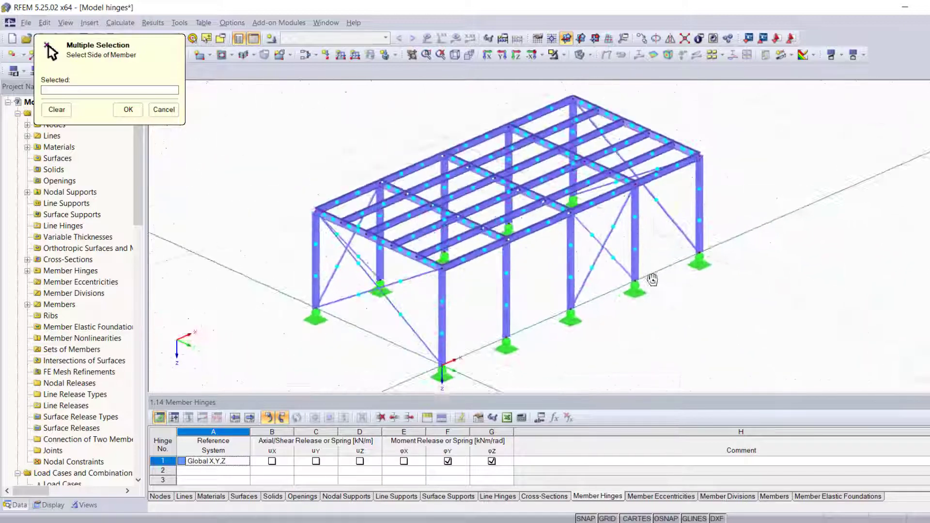
left_click_drag(652, 279, 468, 259)
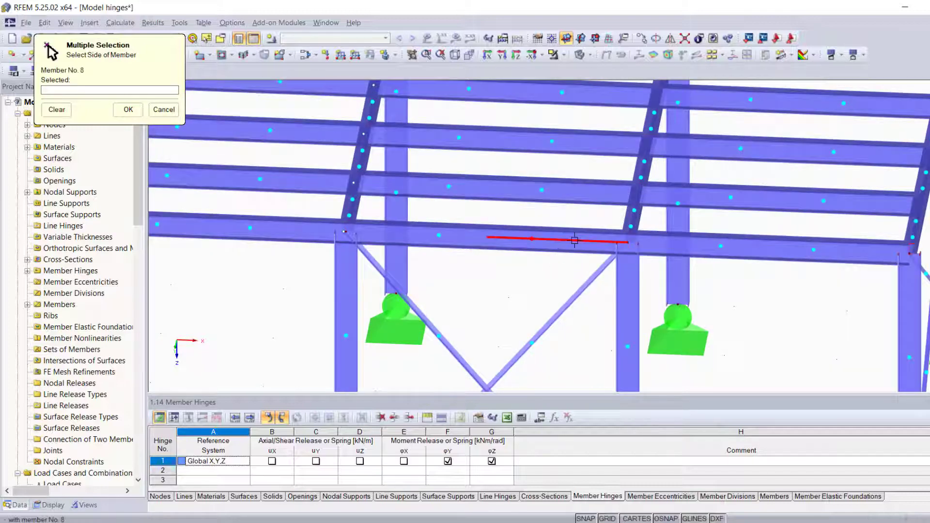
Pick hinge 1 ends on beams 8, 33 and 10 and the remaining roof beams.
left_click(587, 192)
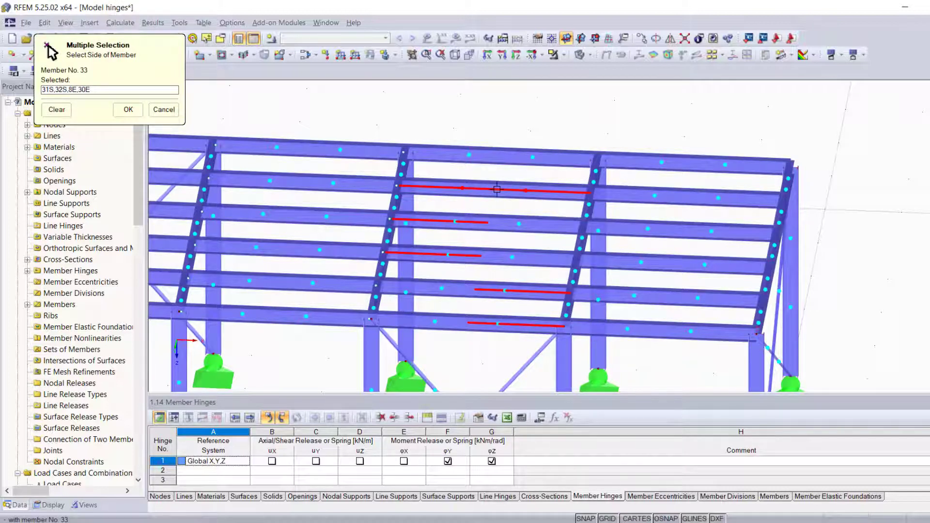
left_click(497, 190)
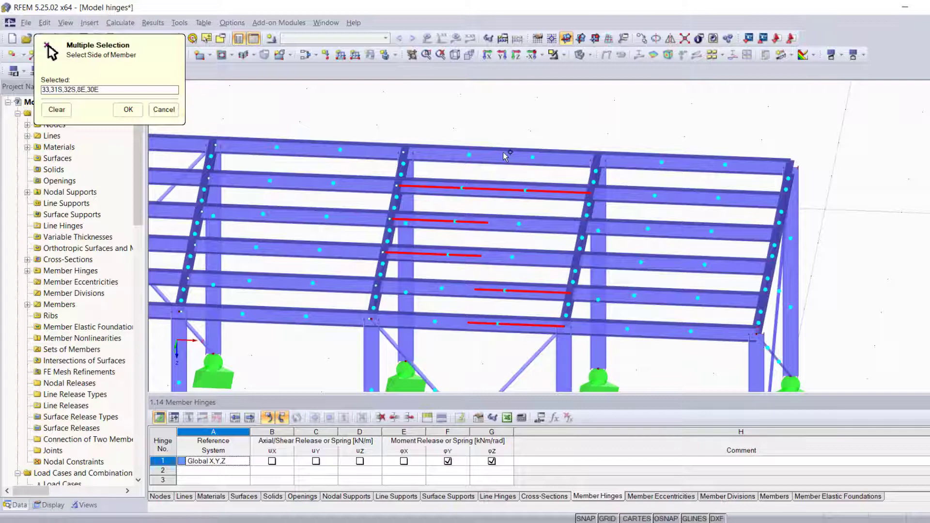
left_click(502, 155)
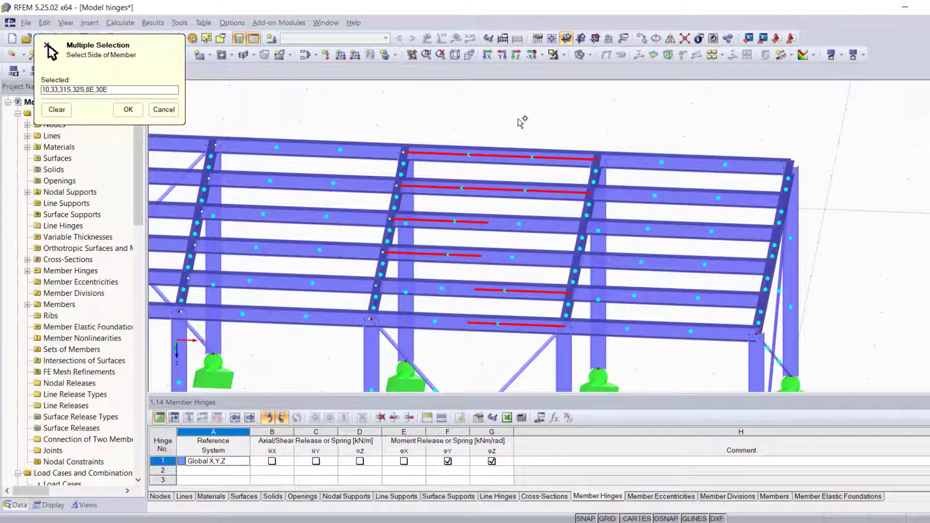
mouse_move(529, 106)
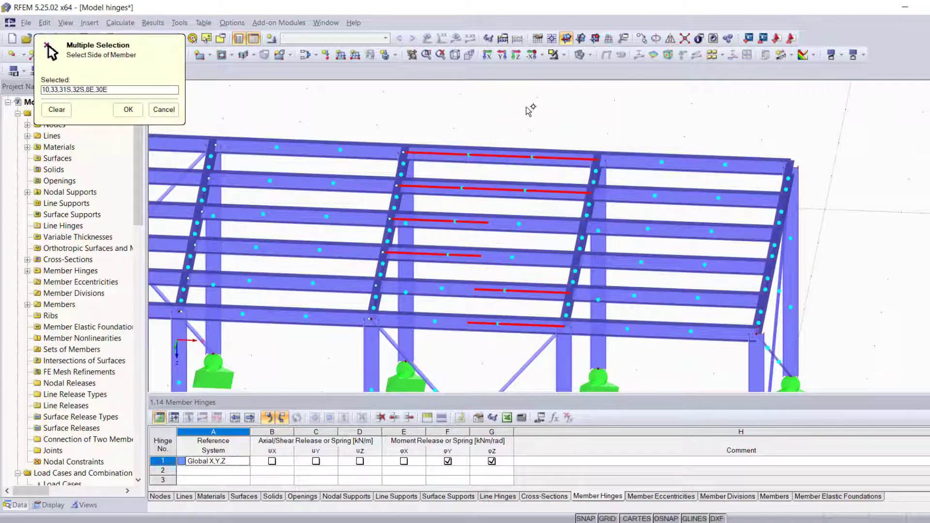
left_click(128, 109)
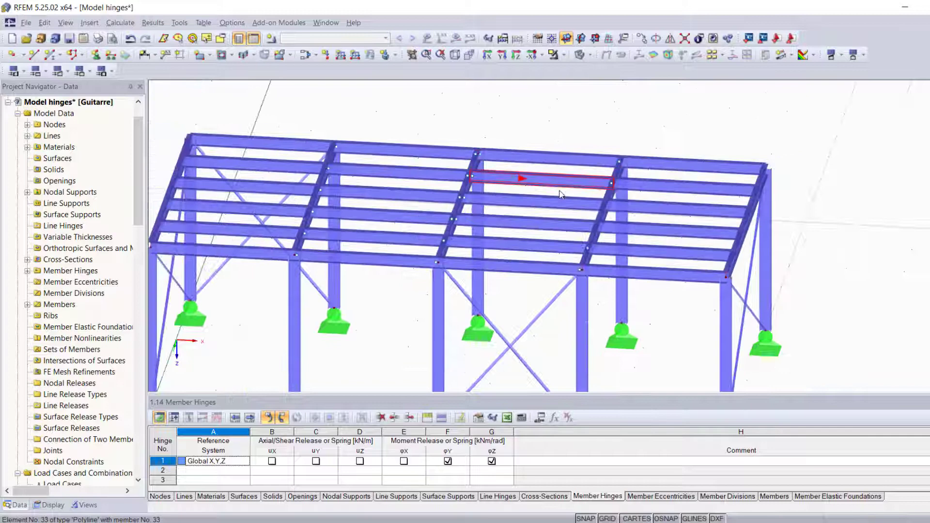
Create hinge 2 in local member axes with φy and φz released.
left_click(89, 23)
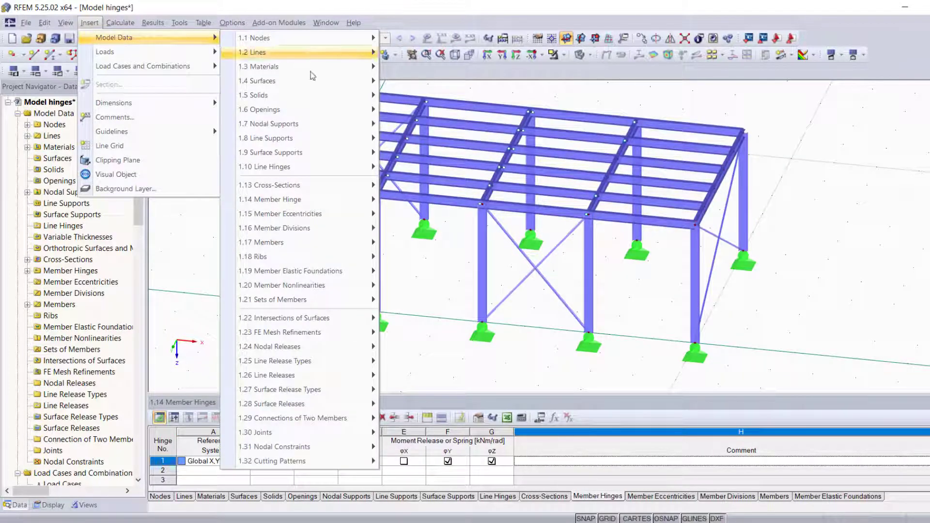
mouse_move(288, 199)
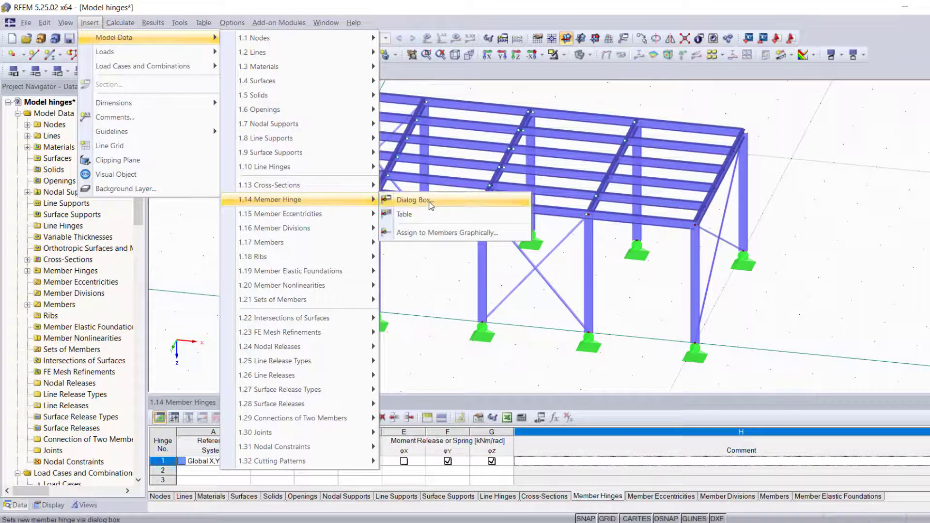
left_click(412, 199)
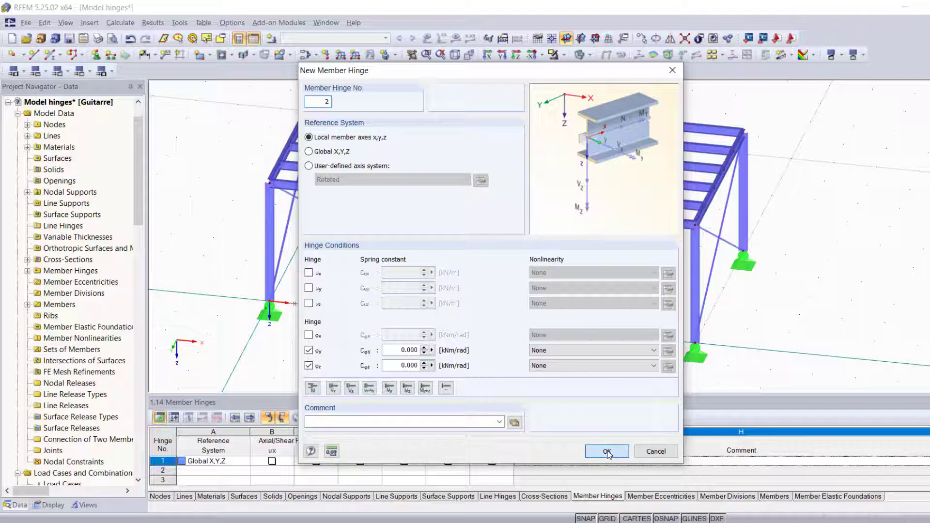
left_click(606, 451)
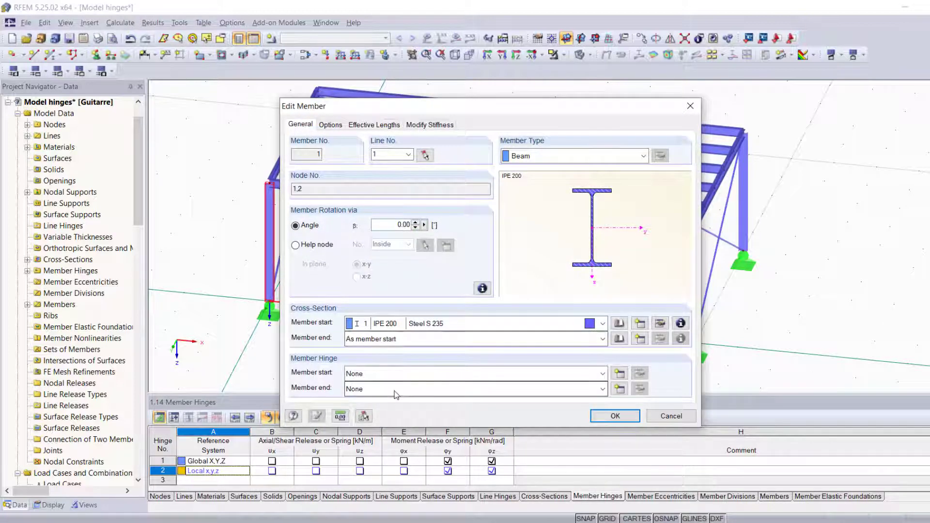
Choose the local hinge for a member end, then discard the member edit.
left_click(603, 389)
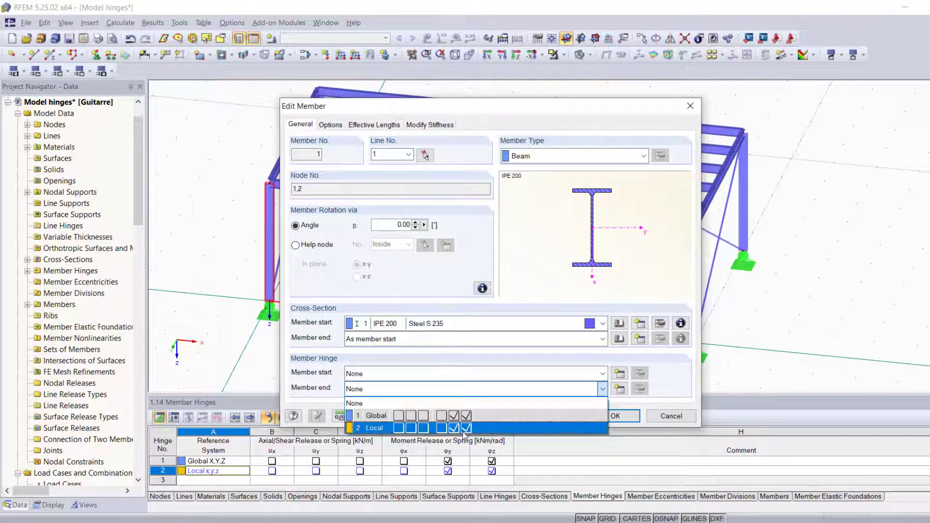
left_click(371, 428)
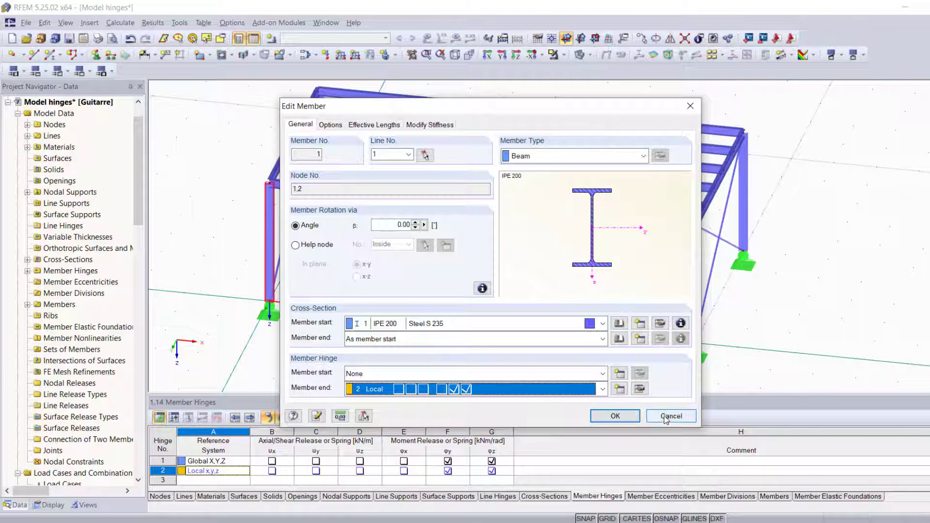
left_click(670, 416)
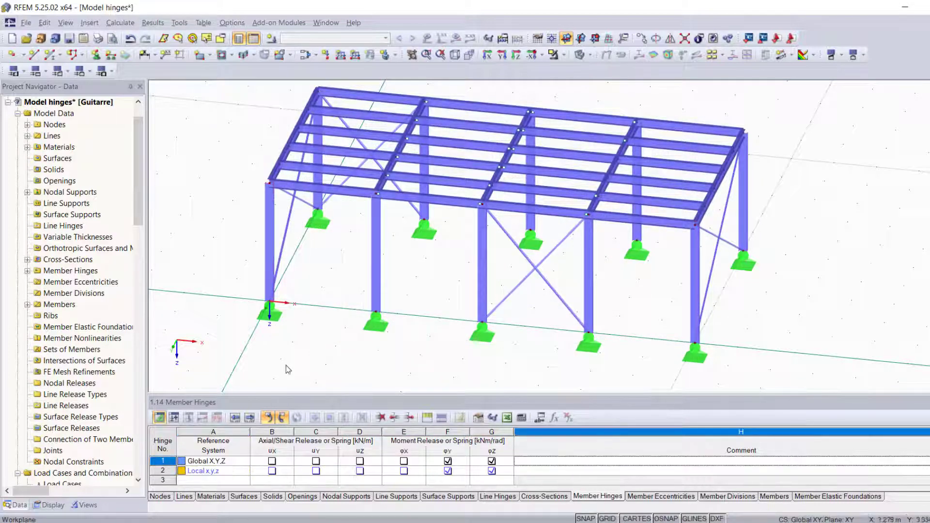
Fill hinge row 3 in table 1.14 with local x,y,z axes, releasing ux, φy and φz.
left_click(89, 23)
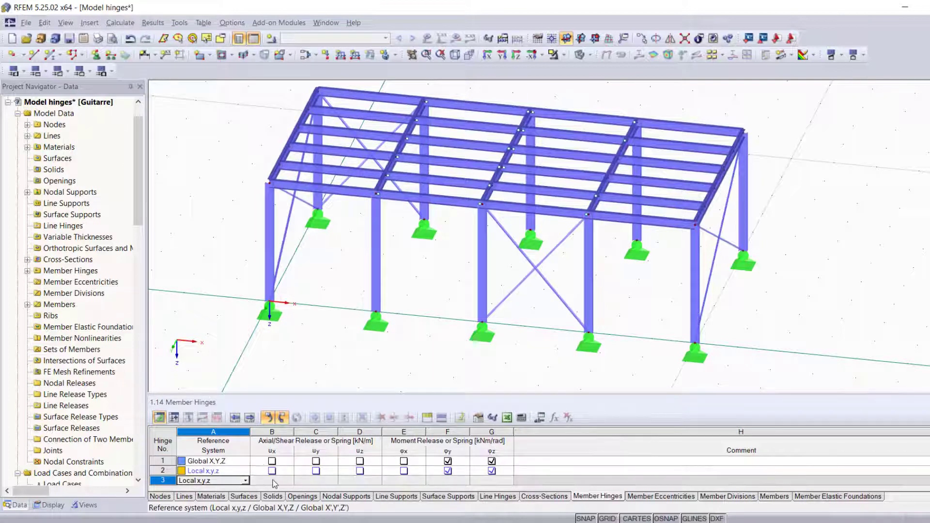
left_click(272, 480)
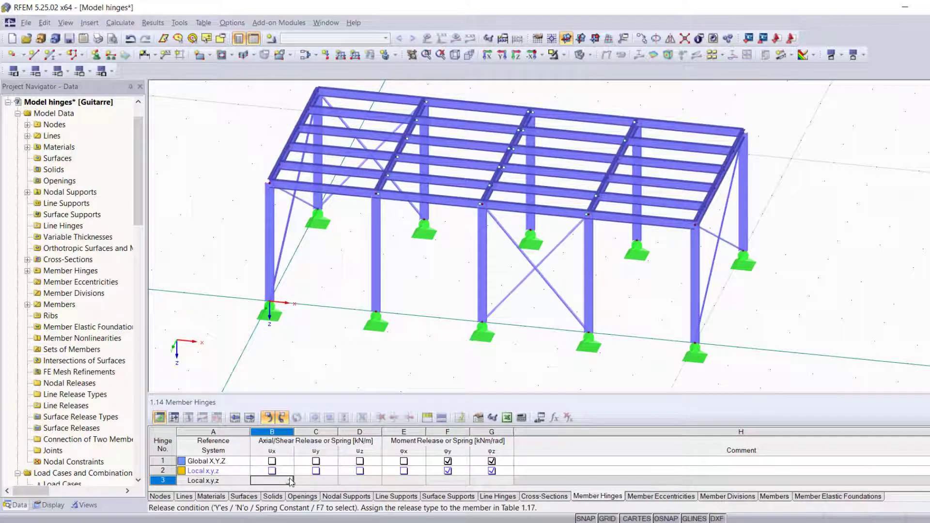
left_click(272, 480)
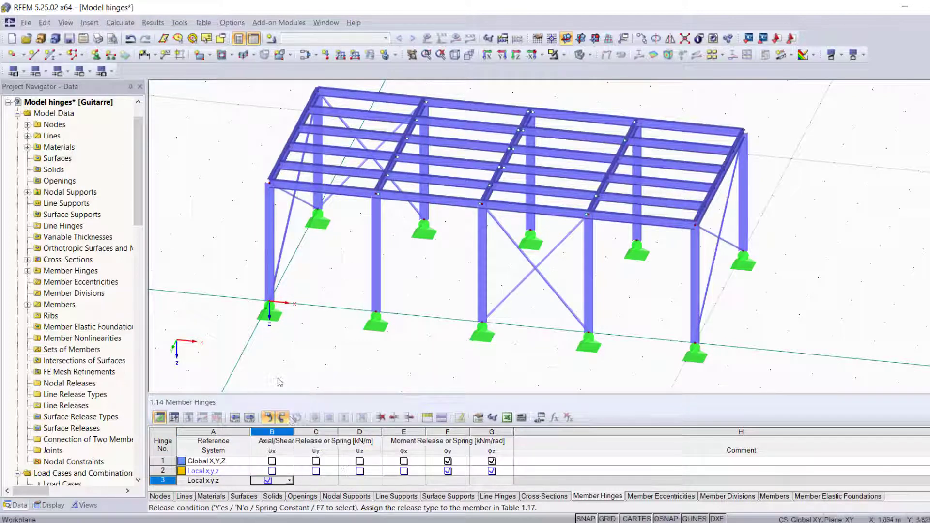
left_click(289, 480)
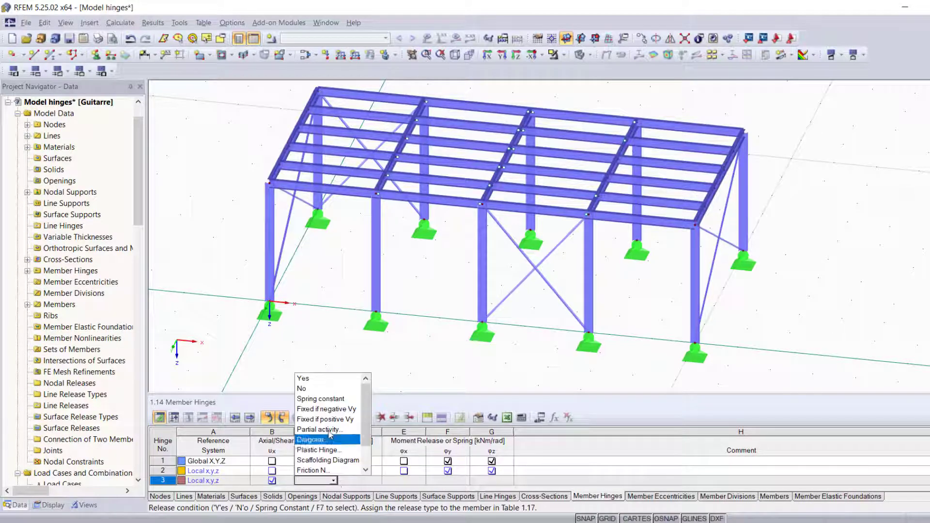
left_click(319, 438)
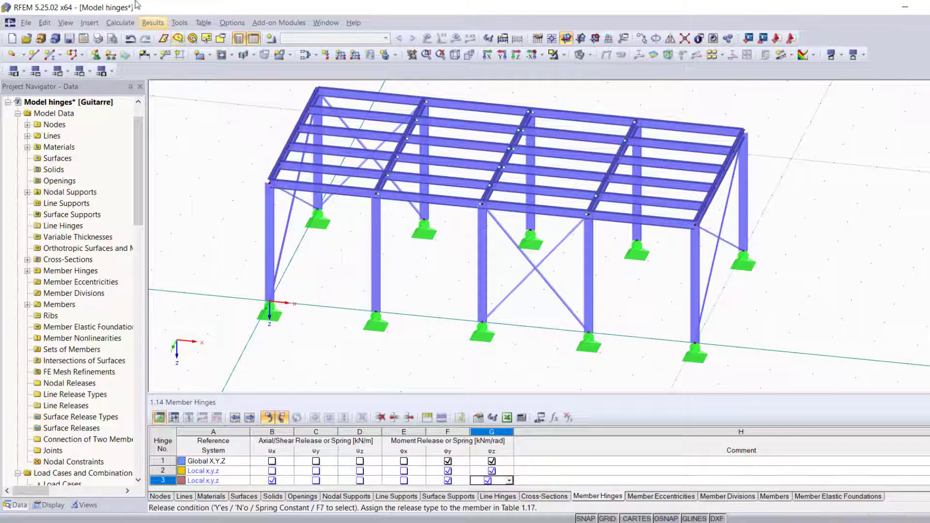
Relaunch graphical hinge assignment and drag-select beam ends to receive the hinge.
left_click(89, 23)
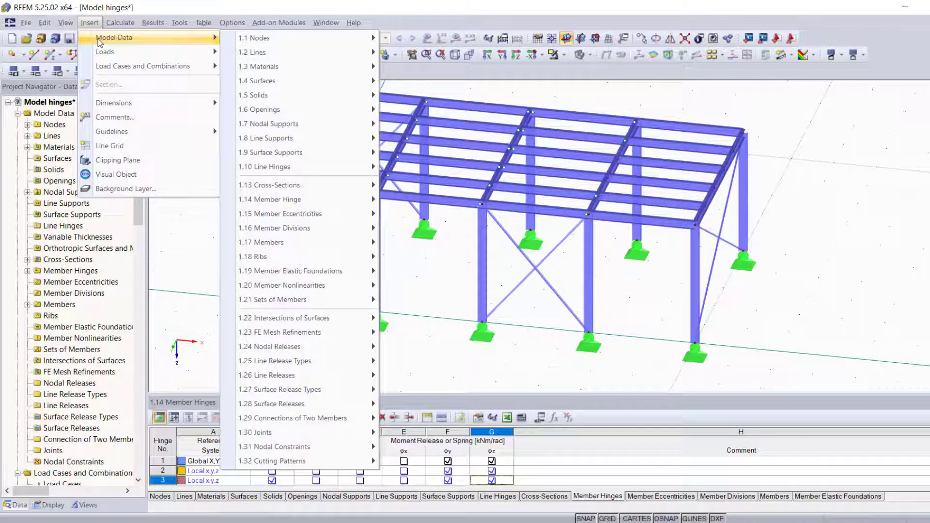
mouse_move(289, 199)
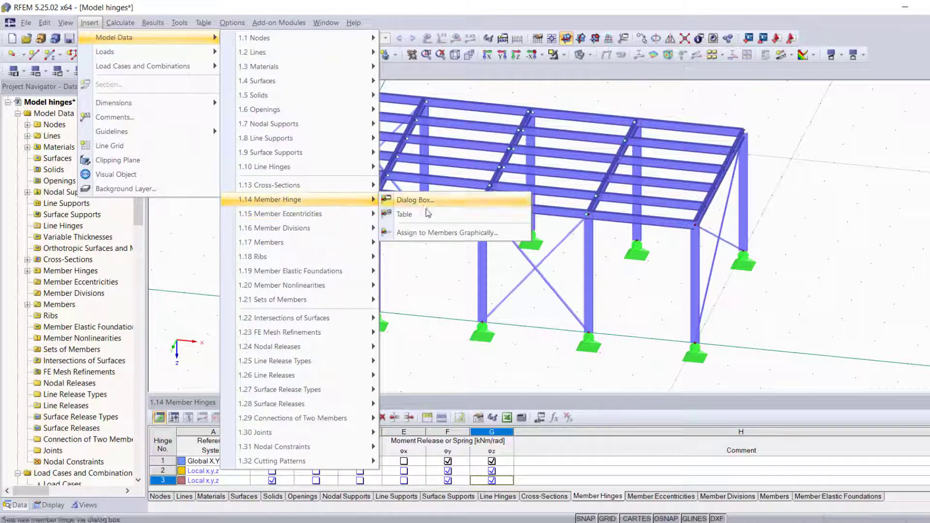
left_click(446, 233)
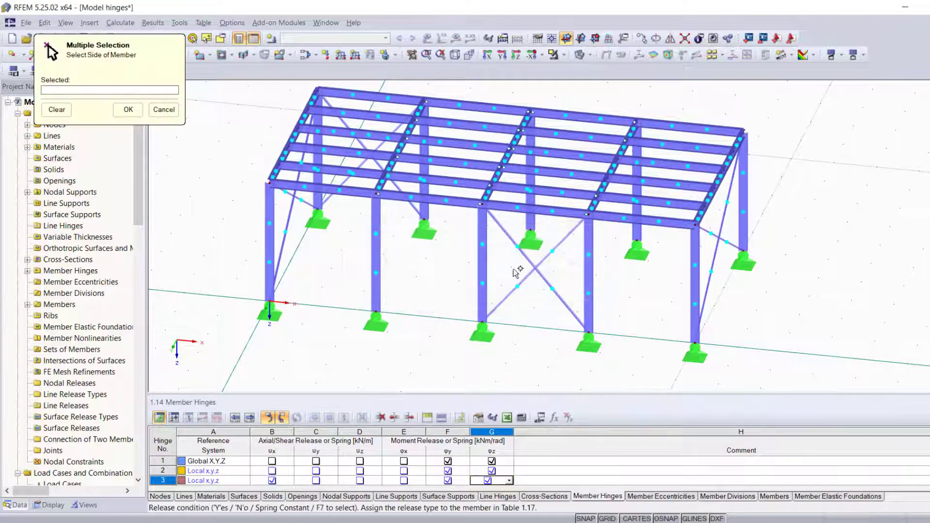
left_click_drag(516, 273, 341, 283)
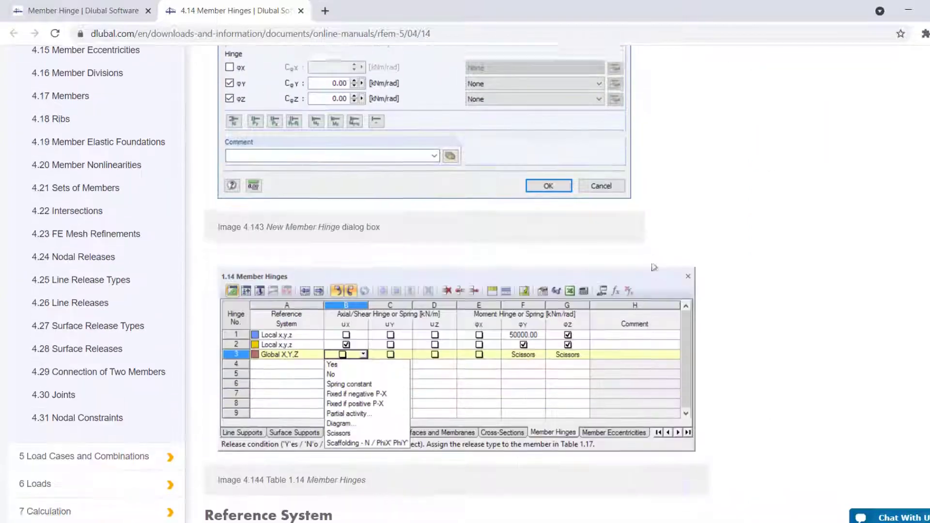
Scroll the RFEM 5 Member Hinges manual page down toward 'Assigning hinges graphically'.
scroll("down", 3)
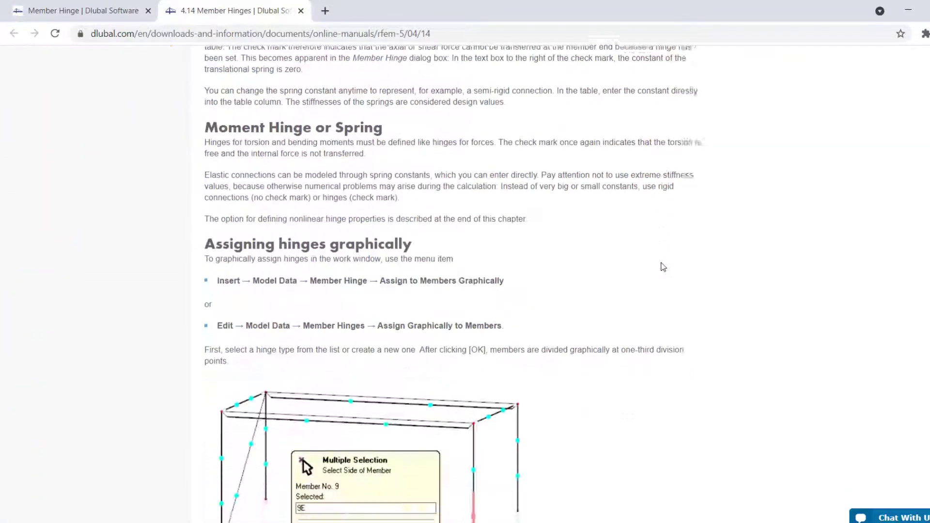
scroll("down", 3)
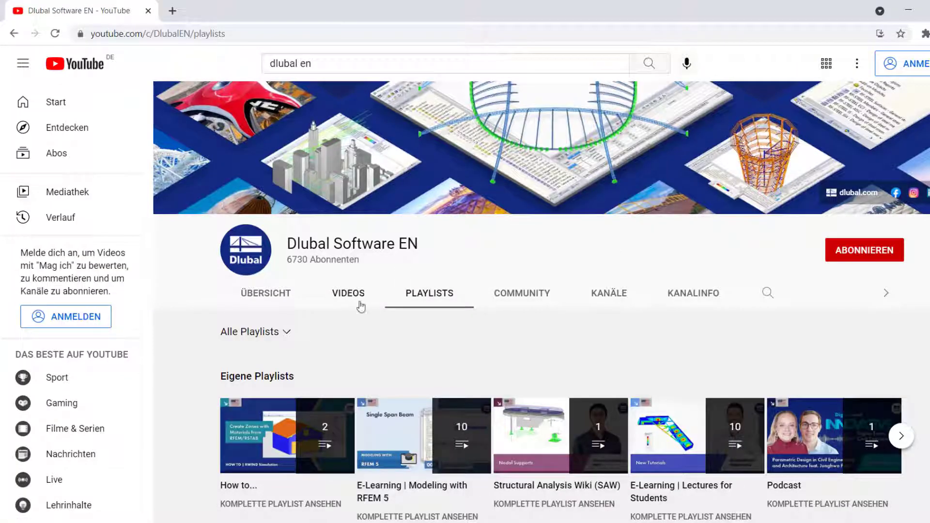
Open the VIDEOS tab on the Dlubal Software EN YouTube channel.
left_click(348, 294)
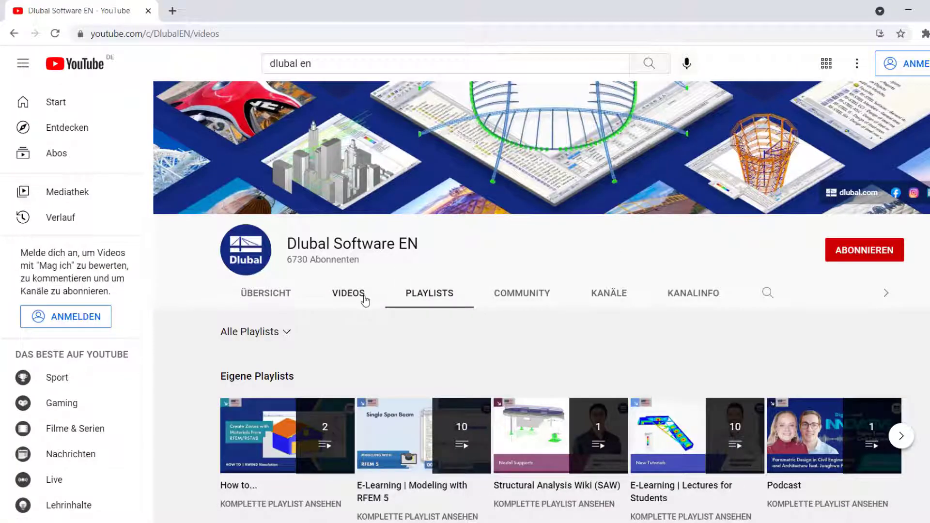
left_click(348, 294)
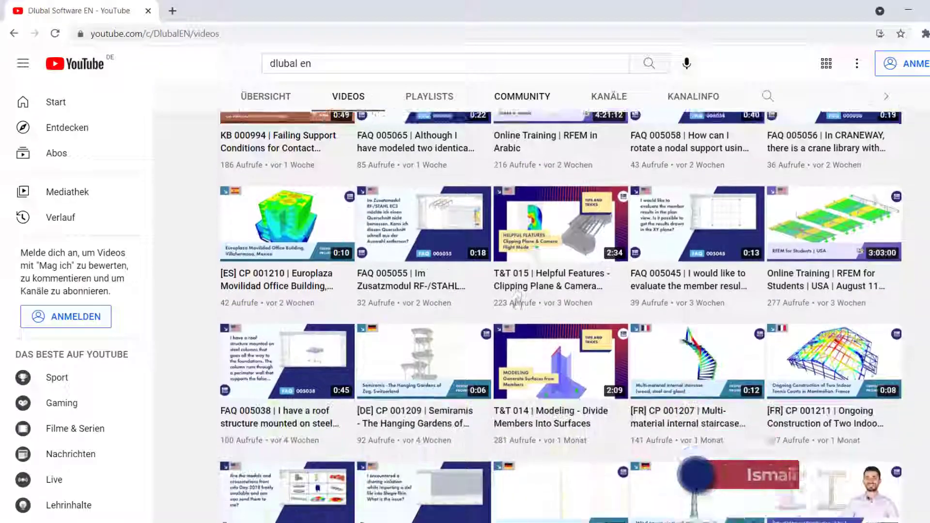